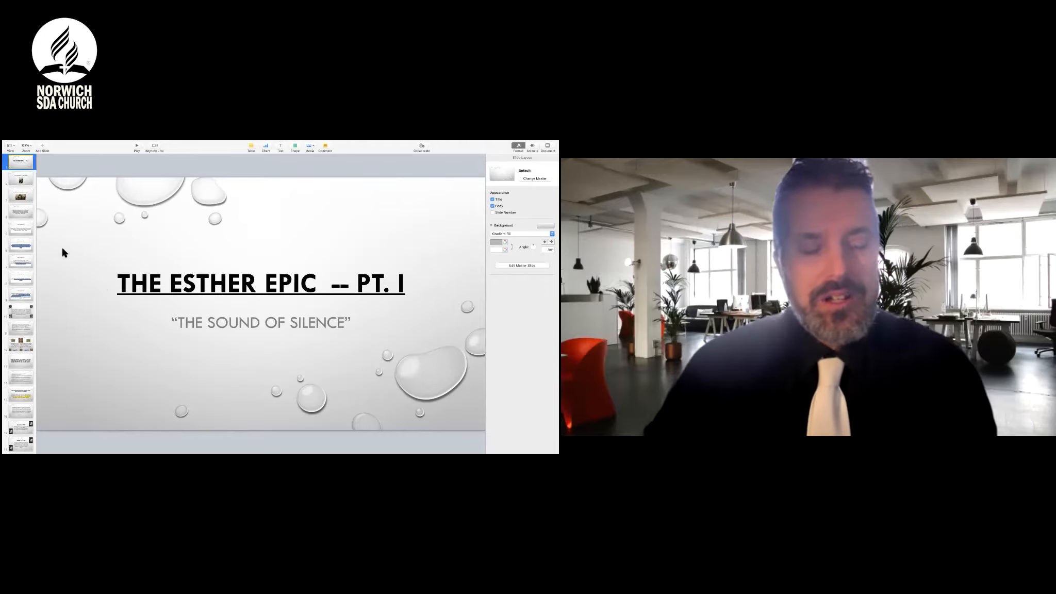
# Step: Show the King Xerxes slide, then the "In the same time frame as '300'" slide
pyautogui.click(20, 196)
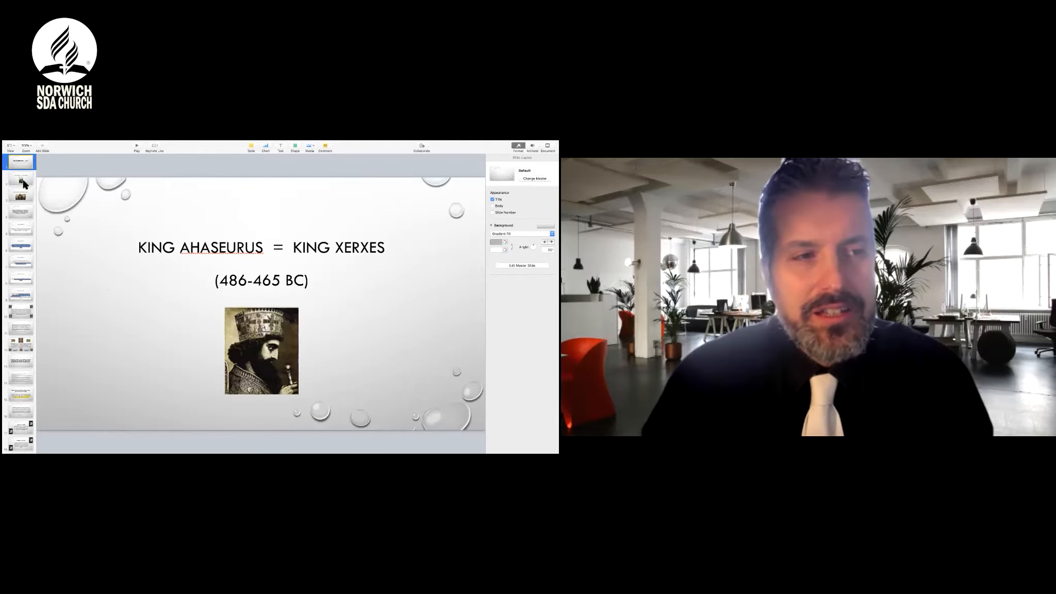
pyautogui.click(20, 179)
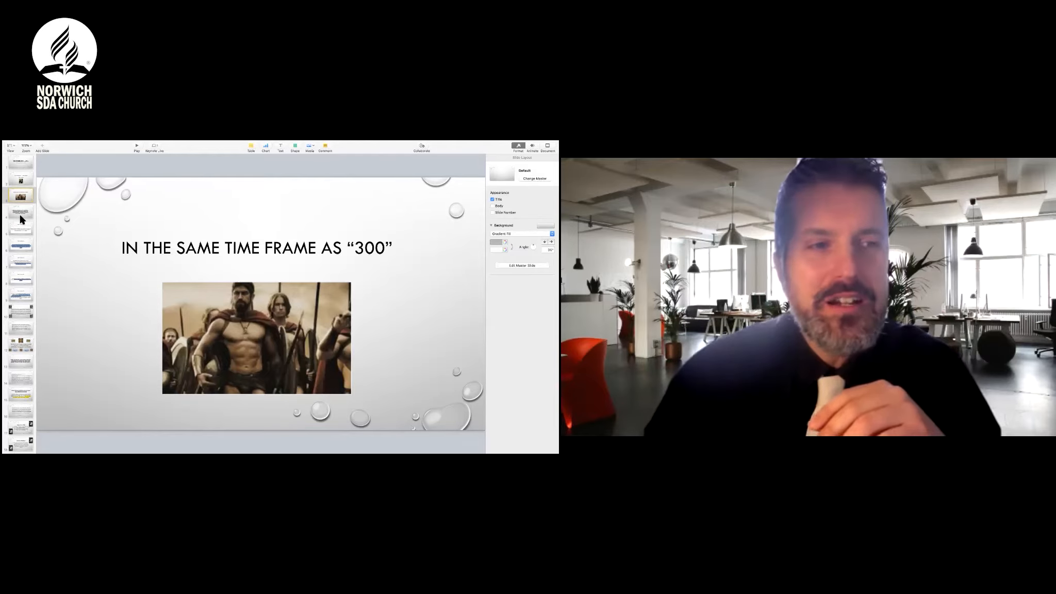
# Step: Step through the silence overview, Esther chapter 2, and chapter 3 slides
pyautogui.click(19, 212)
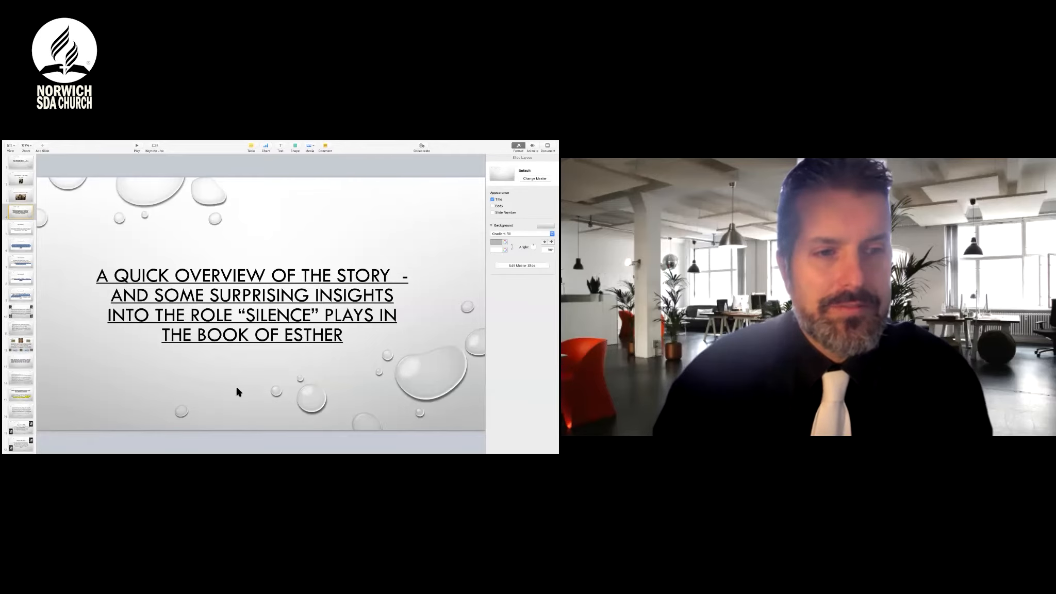
pyautogui.click(20, 228)
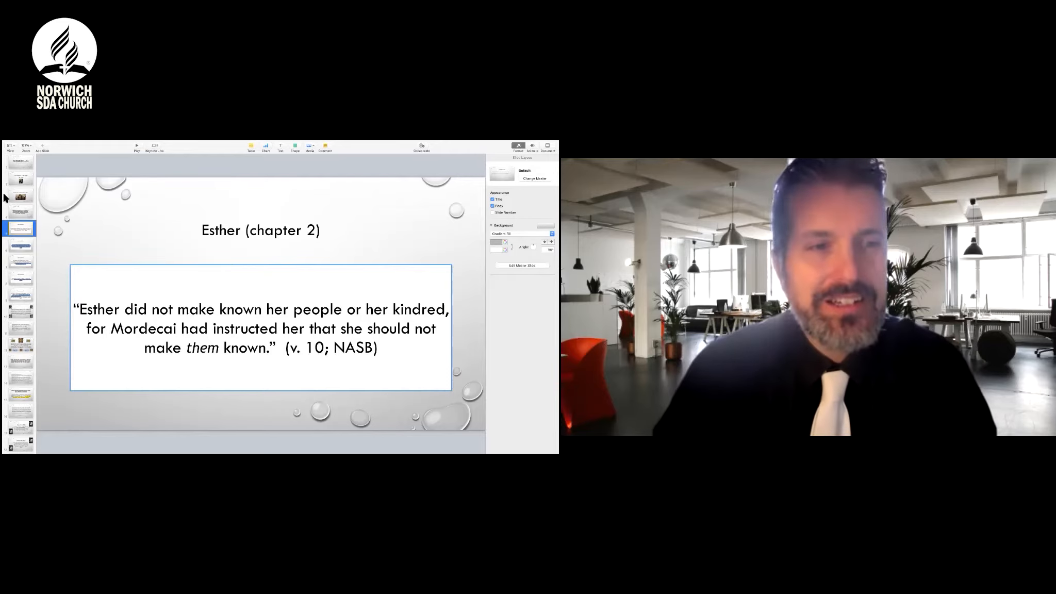
pyautogui.click(19, 244)
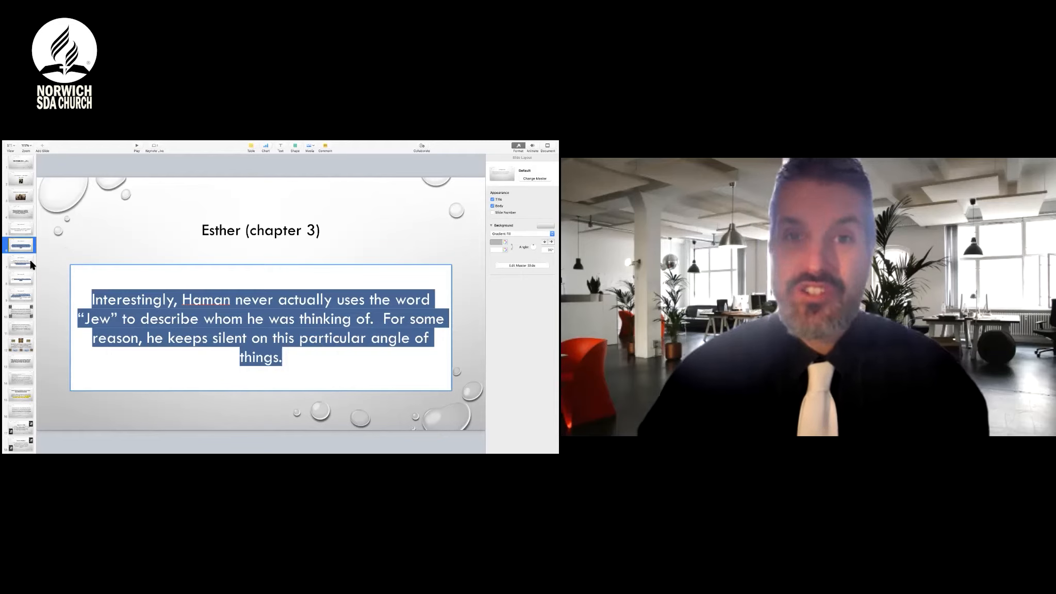
# Step: Advance to the Esther chapter 4 slide on the fast without prayer
pyautogui.click(19, 262)
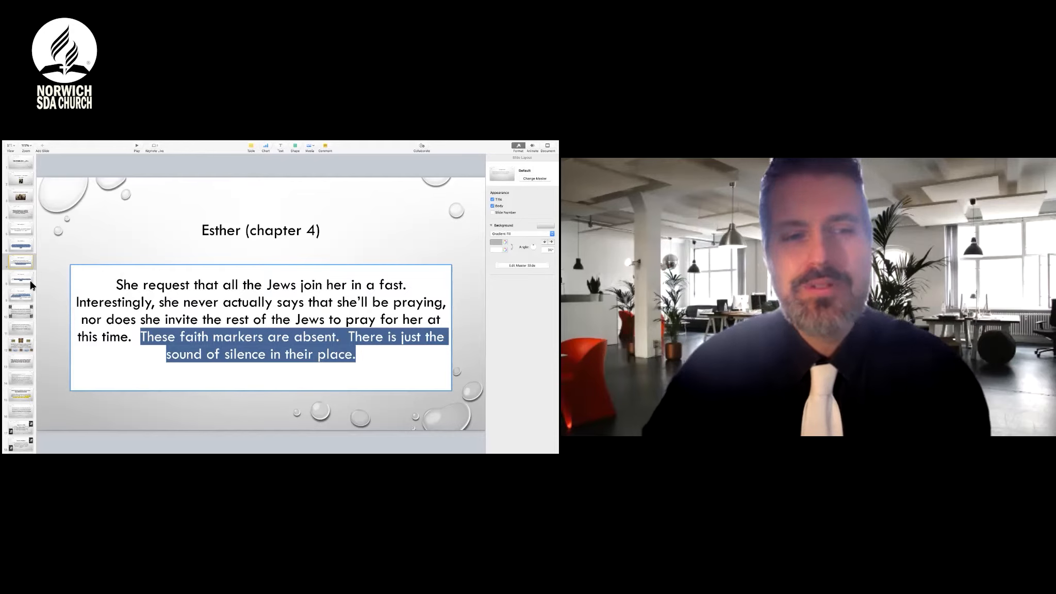
# Step: Advance to the Esther chapter 5 slide about the banquet invitation
pyautogui.click(20, 278)
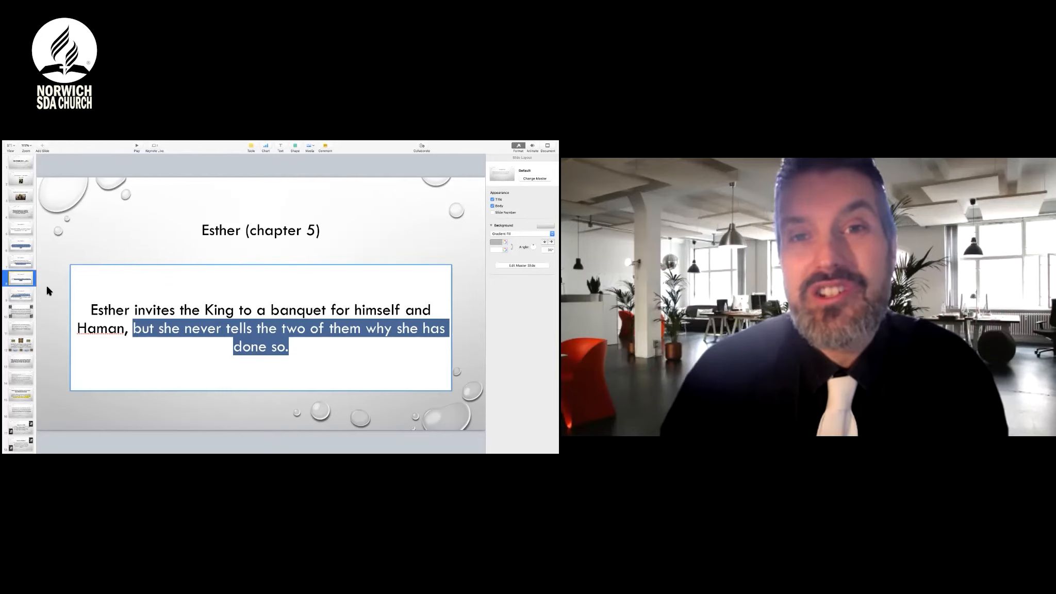
pyautogui.moveTo(62, 268)
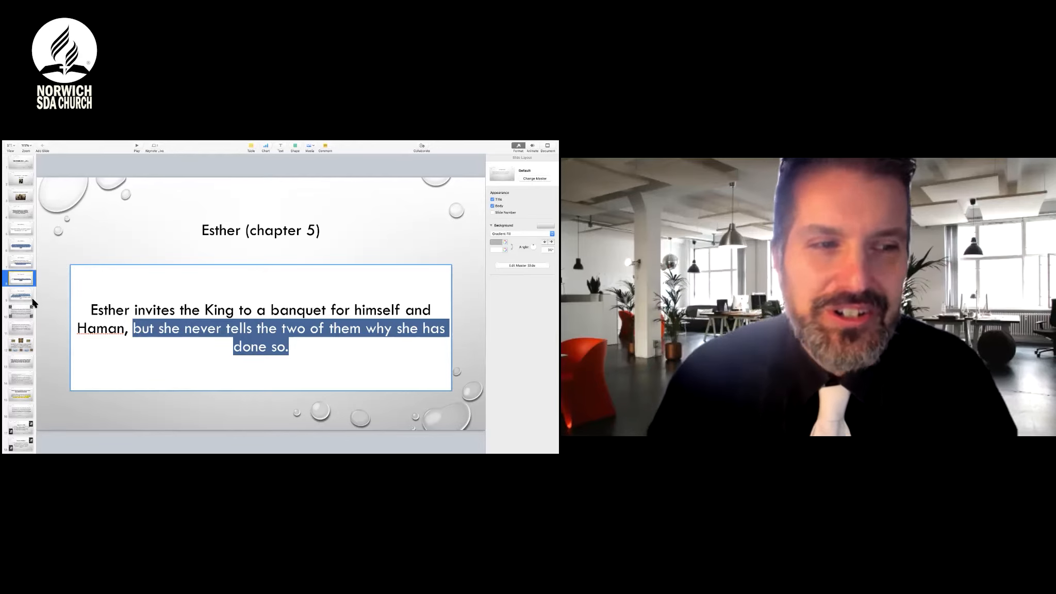
pyautogui.click(19, 295)
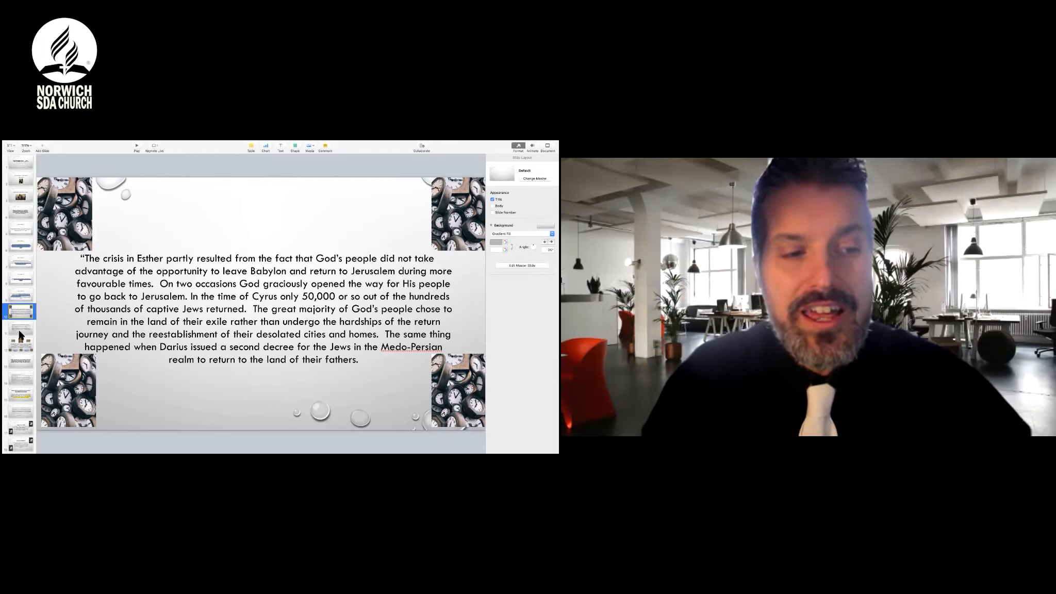
# Step: Advance to the Zechariah quotation slide on exiles and marginal faith
pyautogui.click(20, 346)
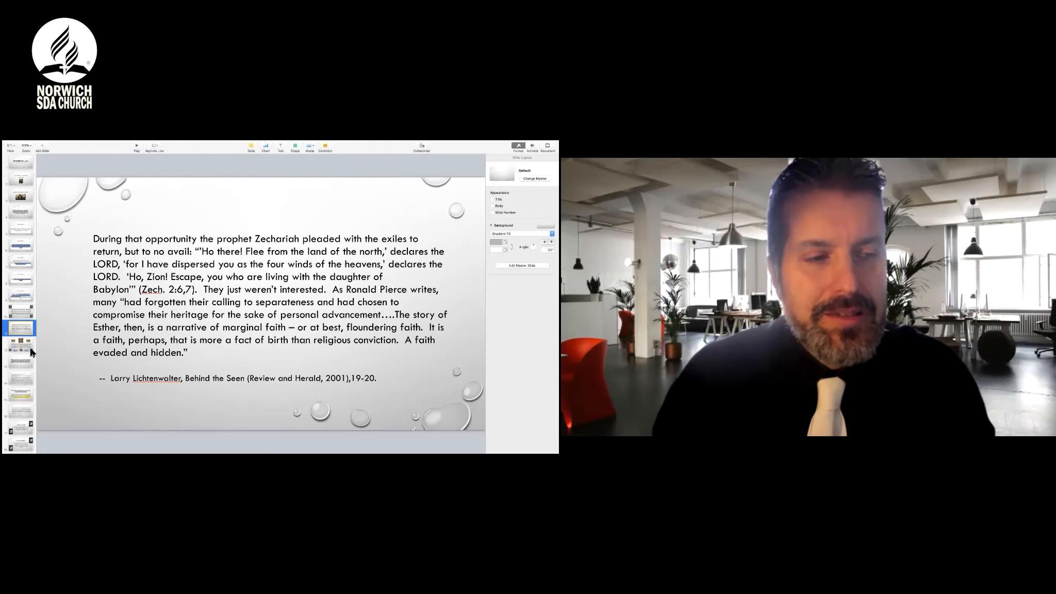
# Step: Show the 'Remember how the story began?' slide on Persia's material prosperity
pyautogui.click(20, 347)
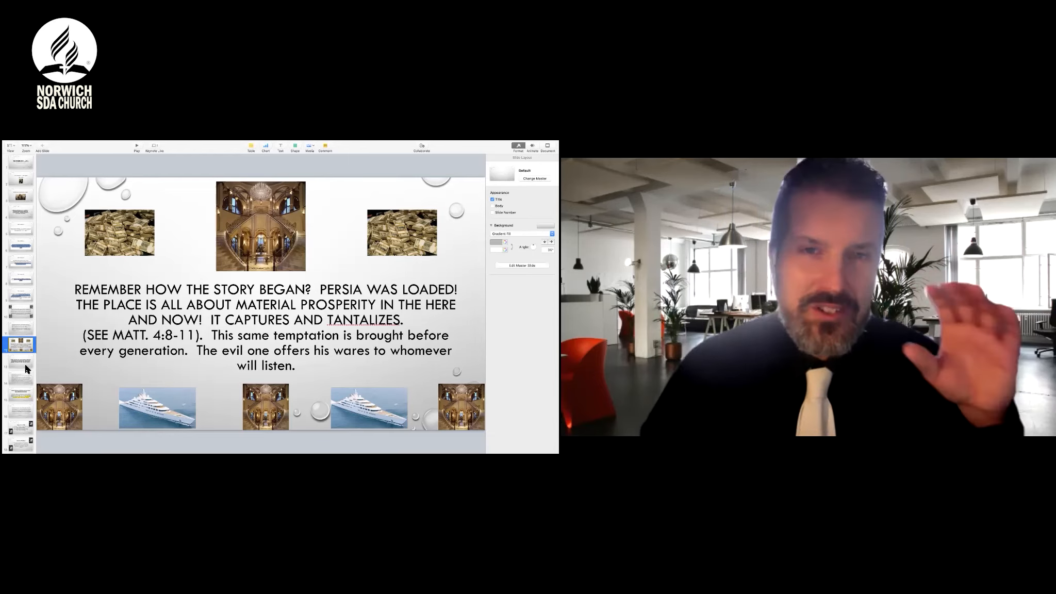
pyautogui.click(20, 363)
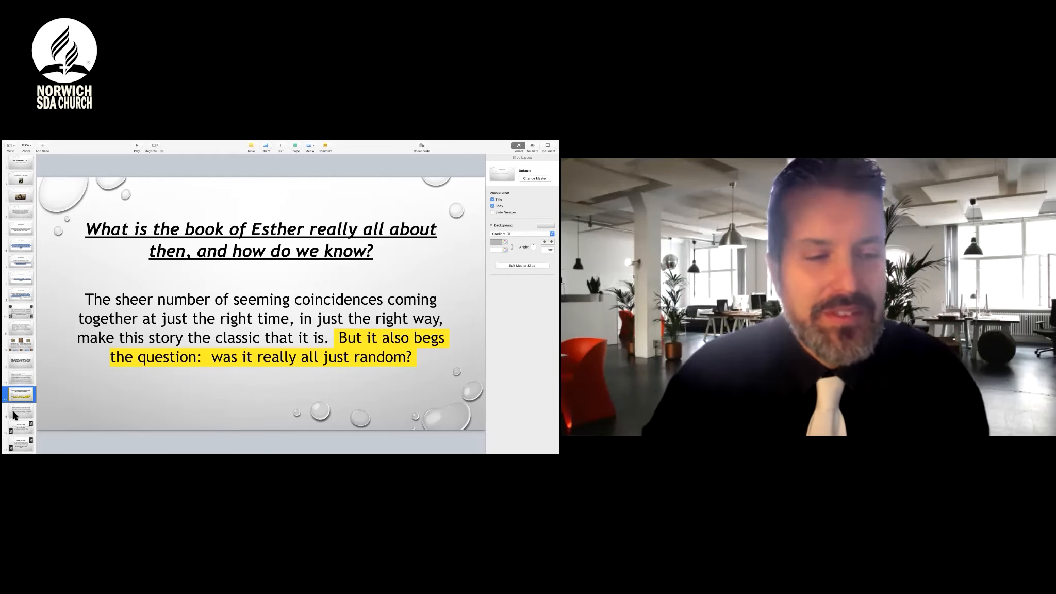
# Step: Display the Lichtenwalter quotation slide on God never being mentioned in Esther
pyautogui.click(19, 411)
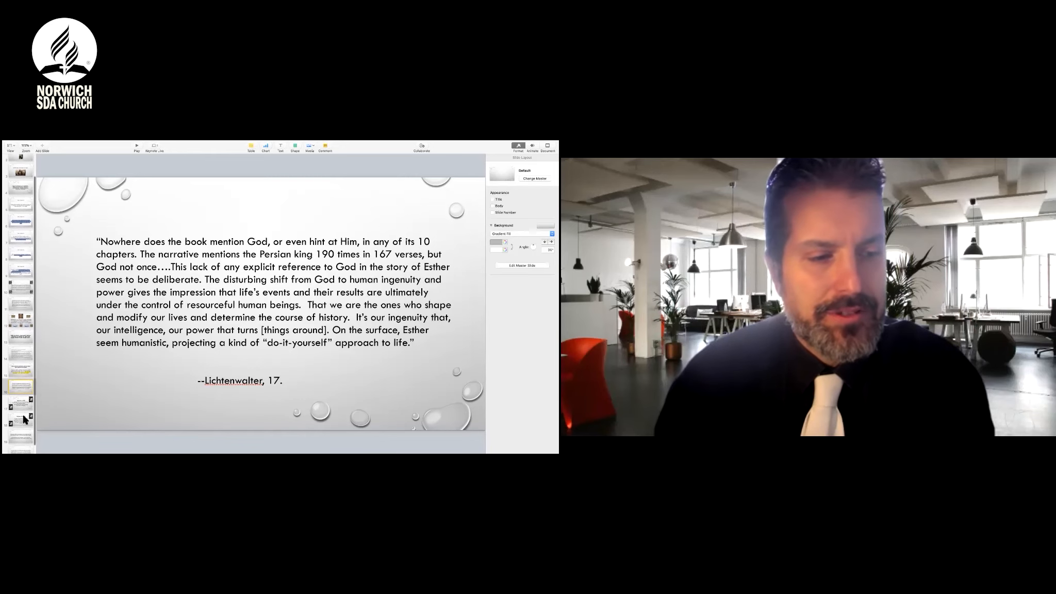
# Step: Show the Romans 1:20 slide, then the 'God is magnified in silence' slide
pyautogui.click(20, 402)
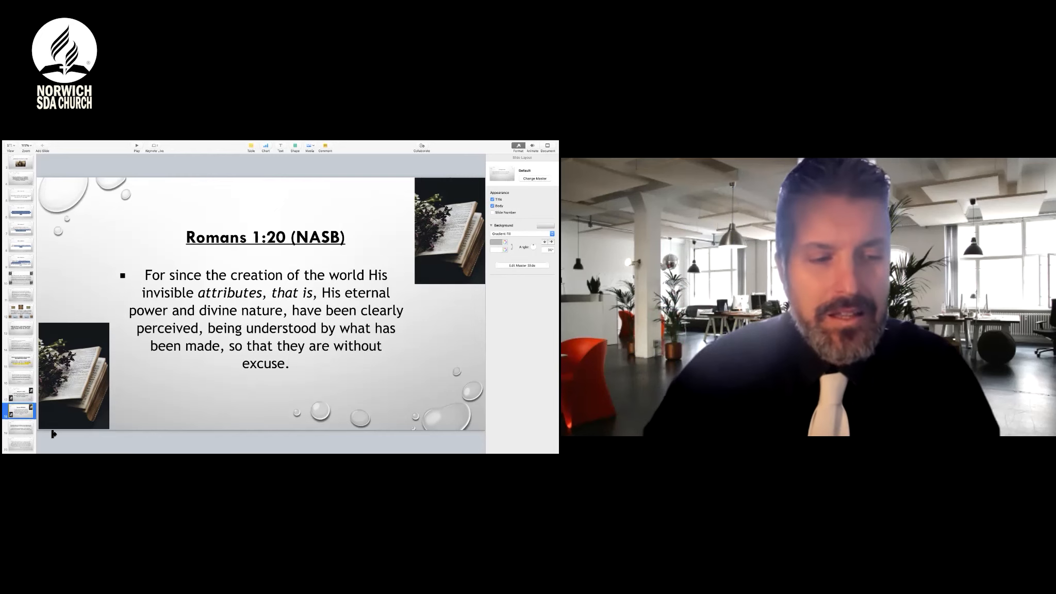
pyautogui.click(20, 429)
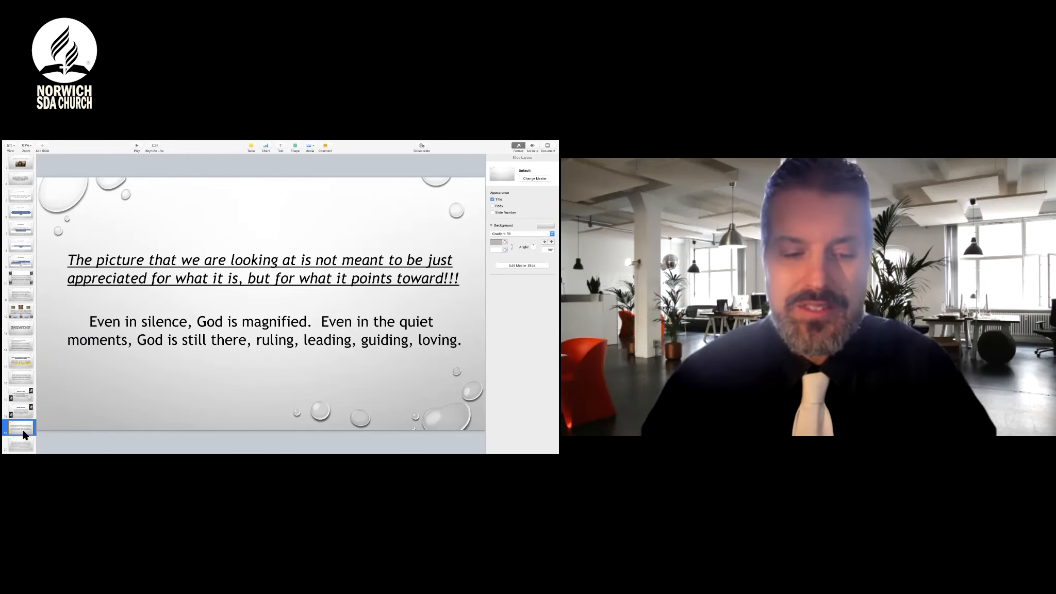